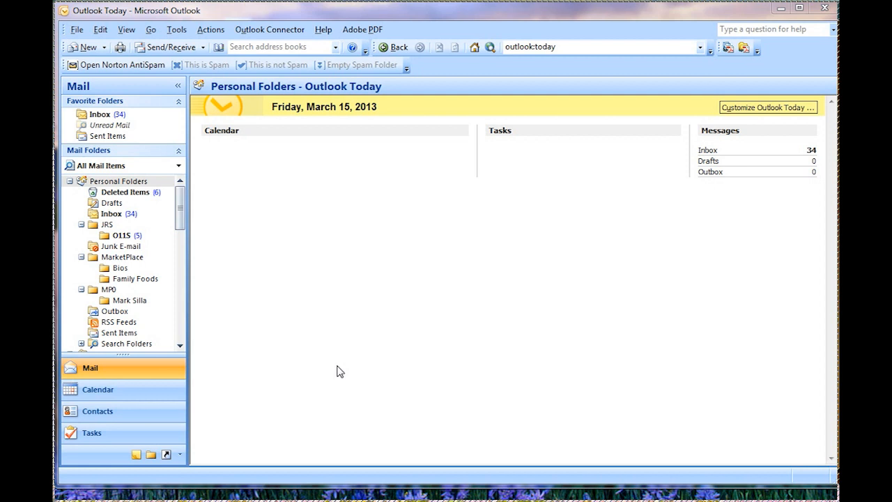
pyautogui.moveTo(332, 14)
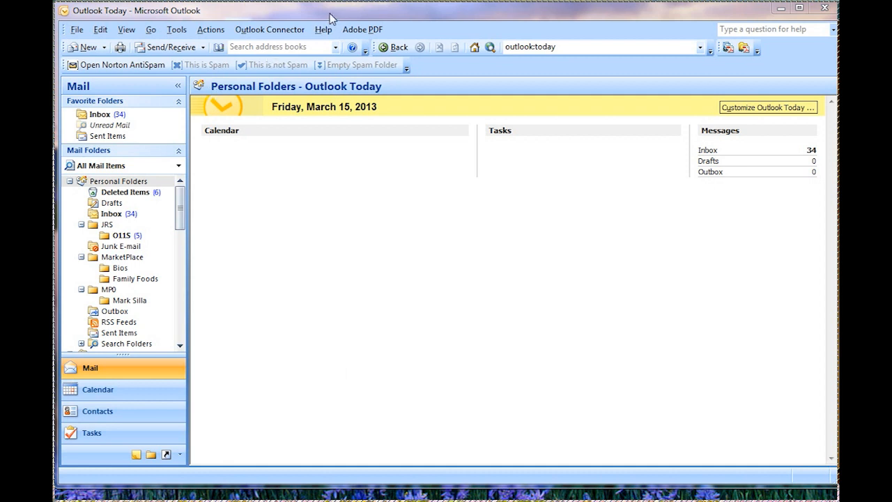
pyautogui.moveTo(365, 287)
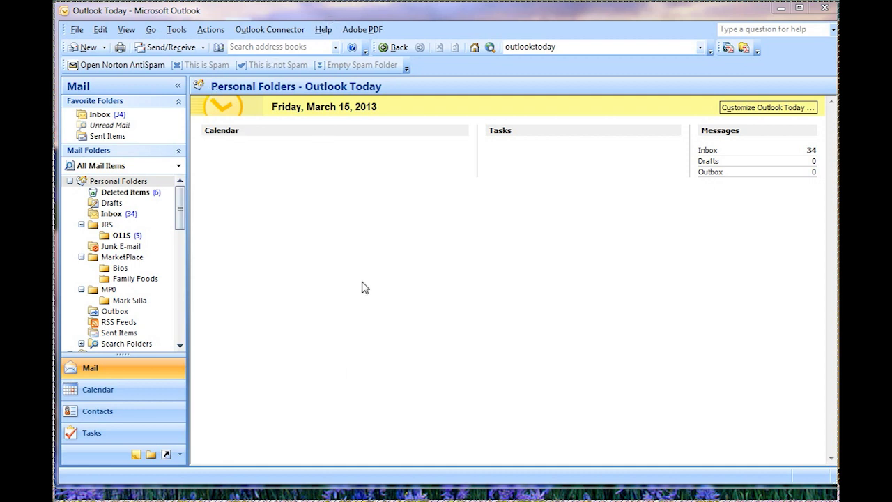
pyautogui.moveTo(369, 282)
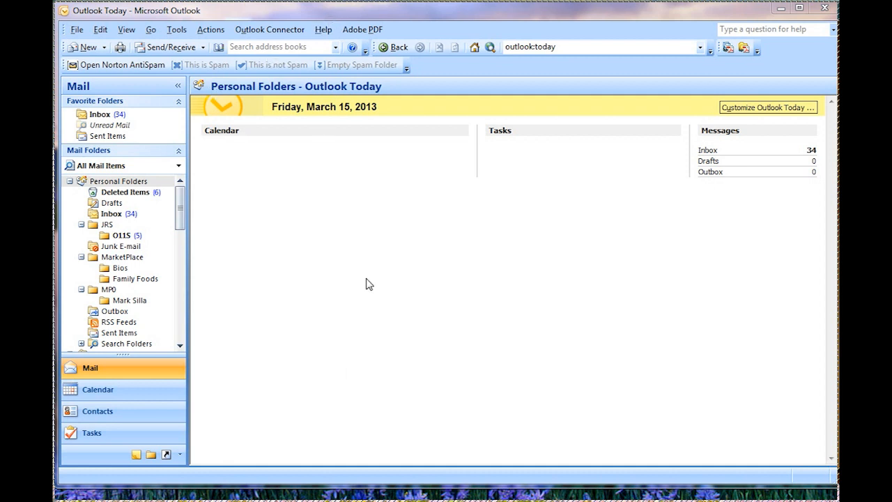
pyautogui.moveTo(298, 19)
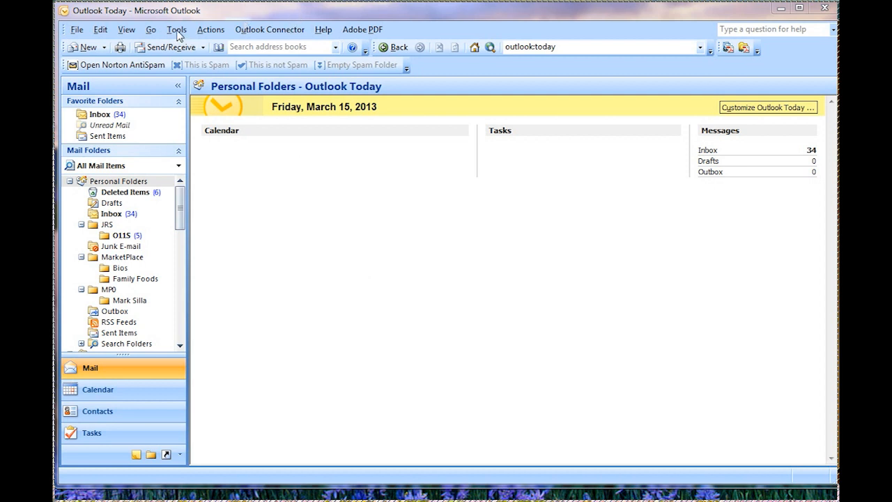
# Step: From Tools > Account Settings, start a new e-mail account with manual server configuration
pyautogui.click(172, 29)
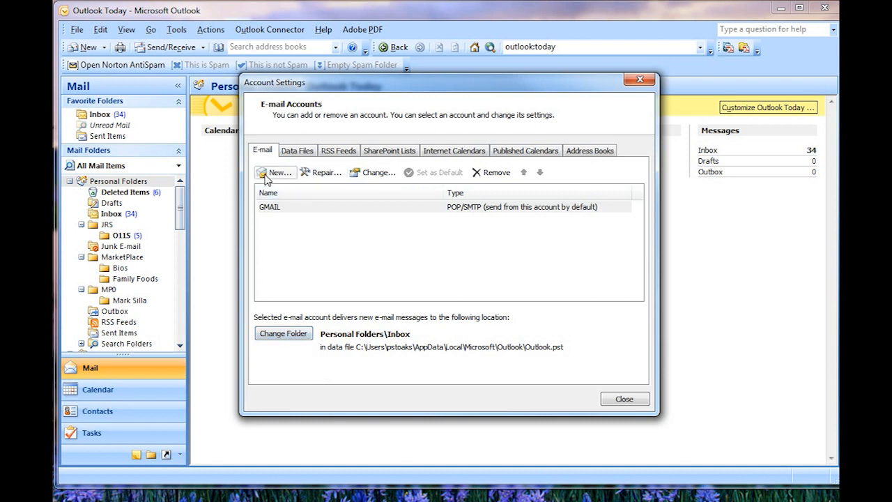
pyautogui.click(275, 173)
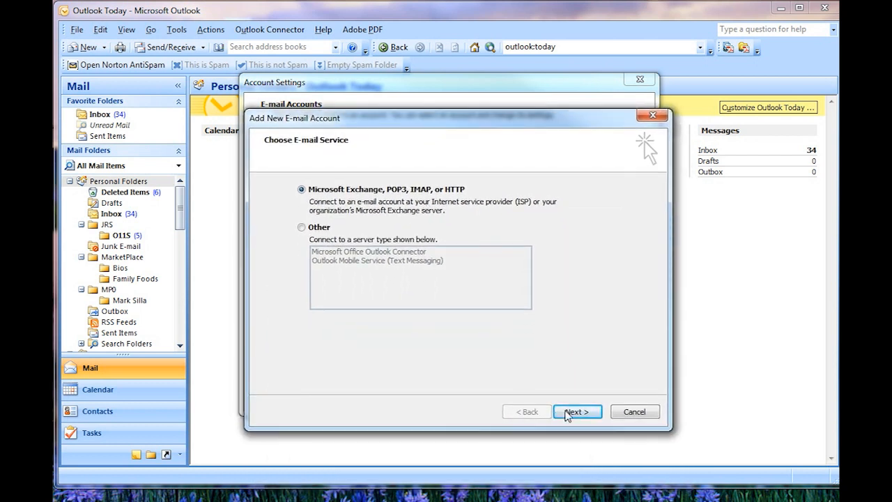
pyautogui.click(577, 411)
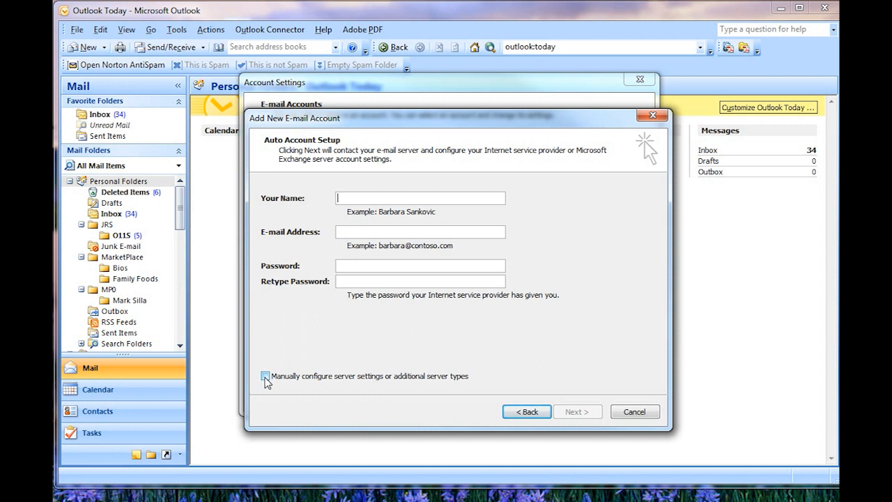
pyautogui.click(265, 376)
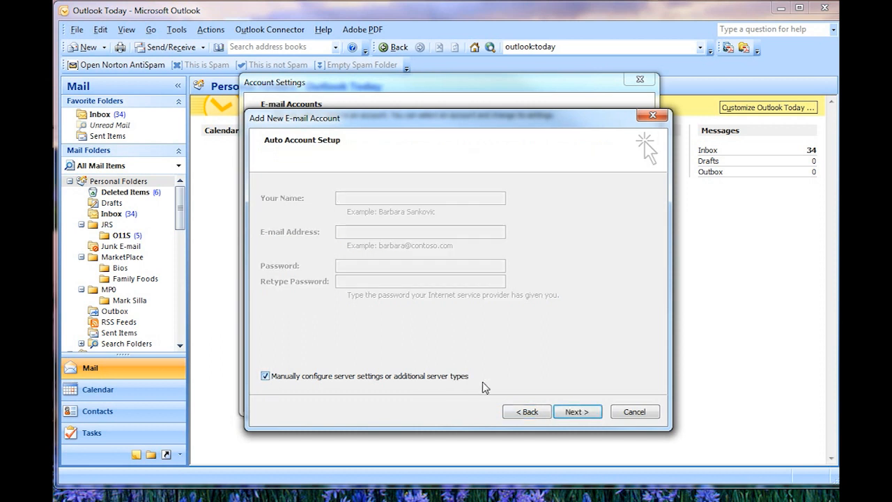
pyautogui.click(577, 411)
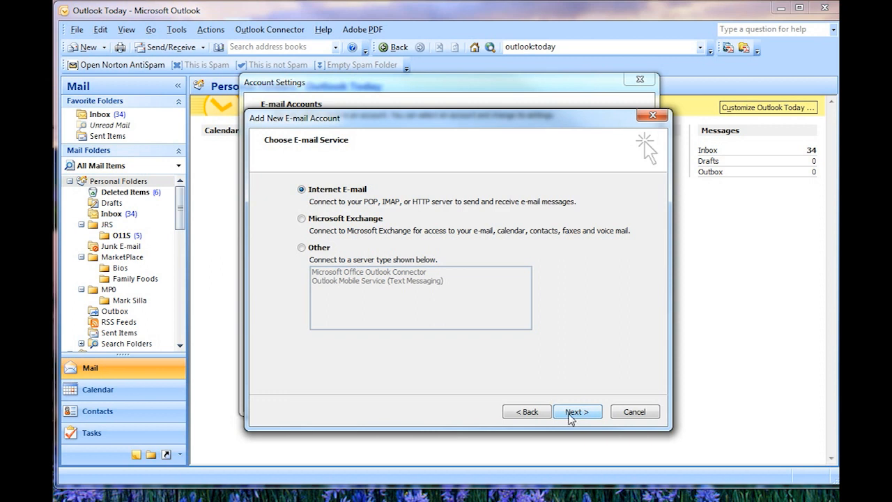
pyautogui.click(578, 411)
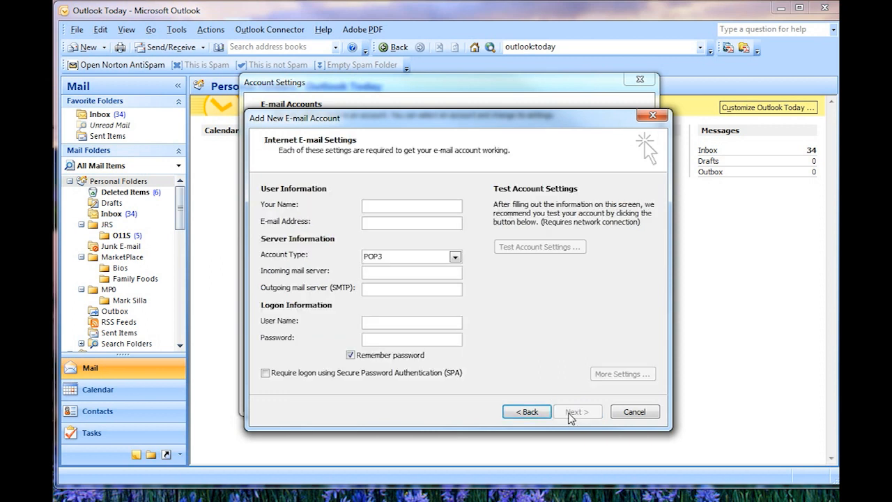
pyautogui.click(412, 205)
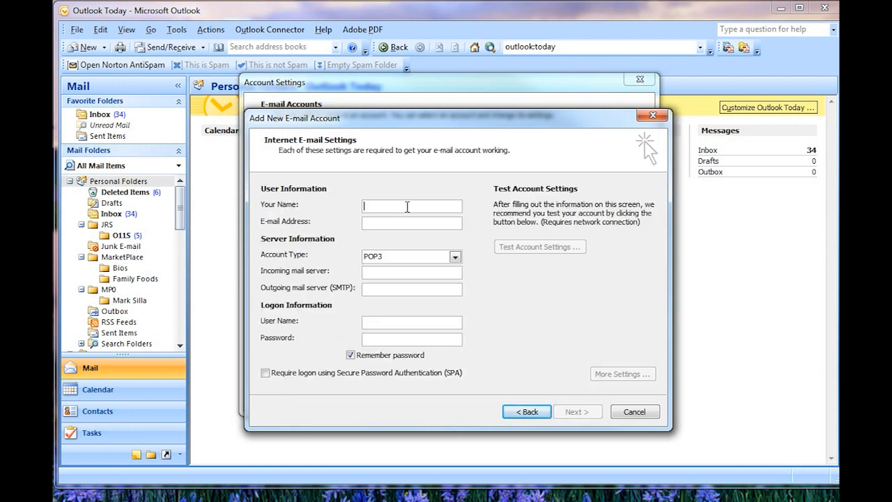
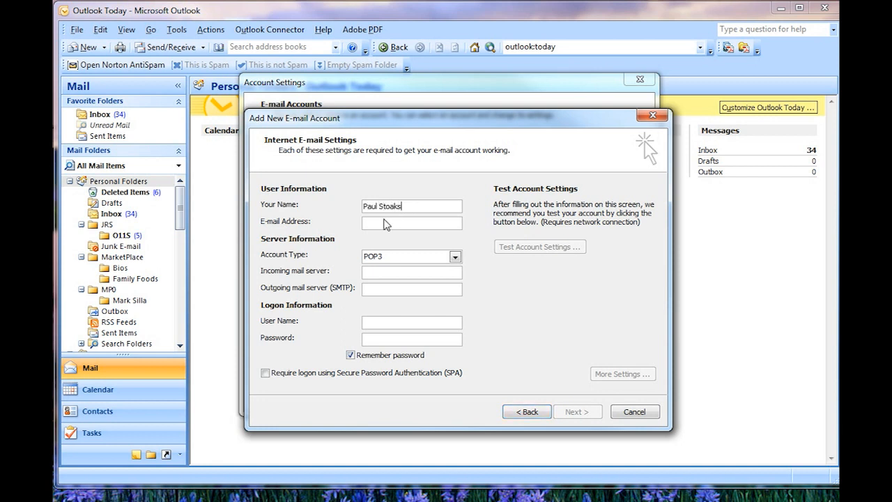
pyautogui.click(411, 223)
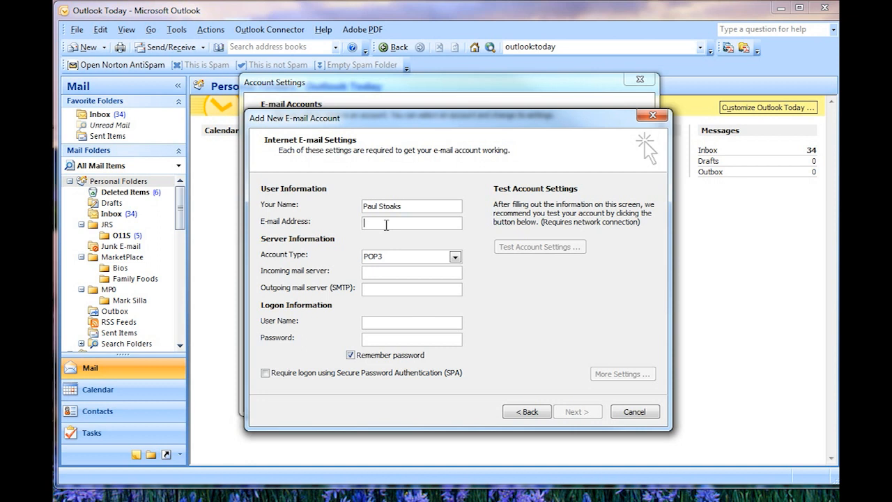
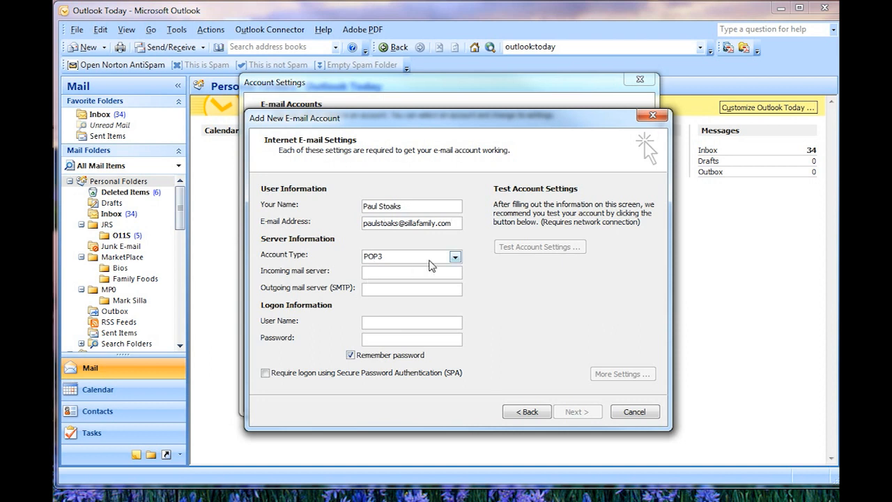
pyautogui.moveTo(423, 261)
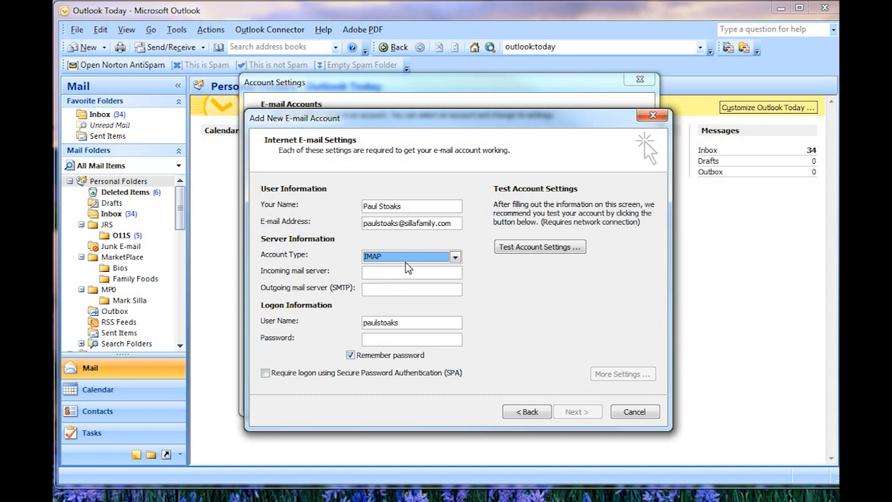
# Step: Set the account type to POP3 and select the User Name field
pyautogui.click(455, 256)
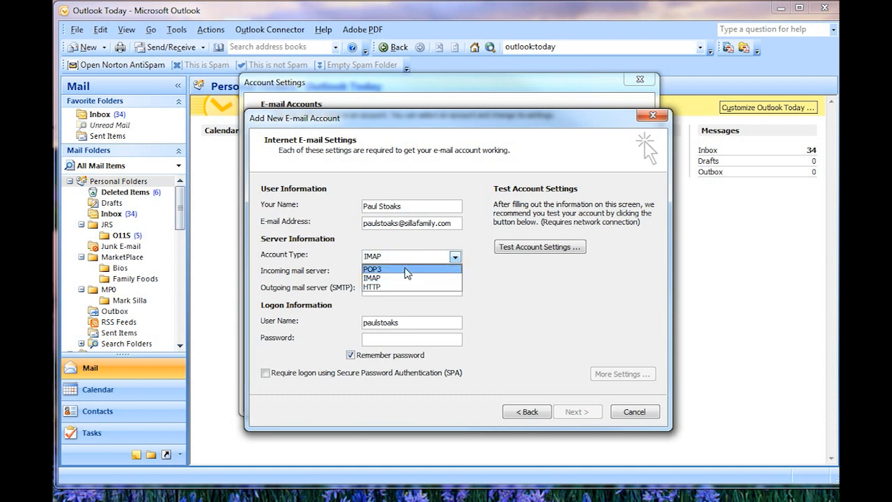
pyautogui.click(373, 267)
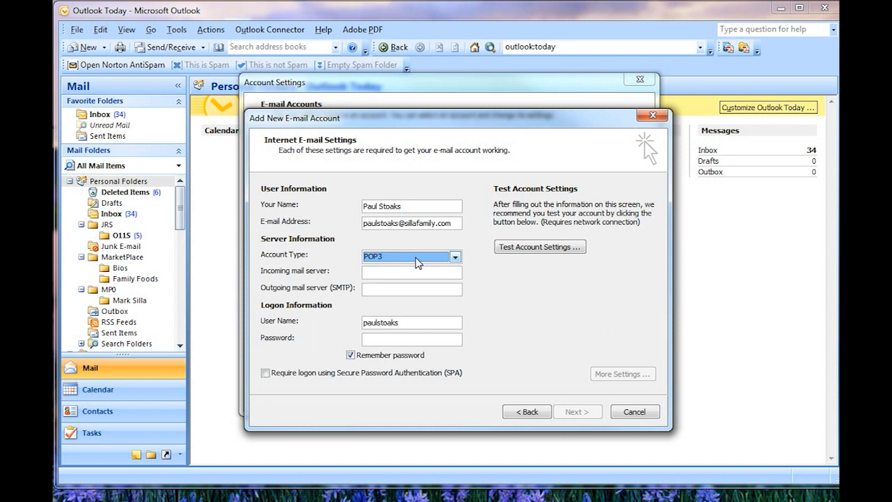
pyautogui.click(455, 256)
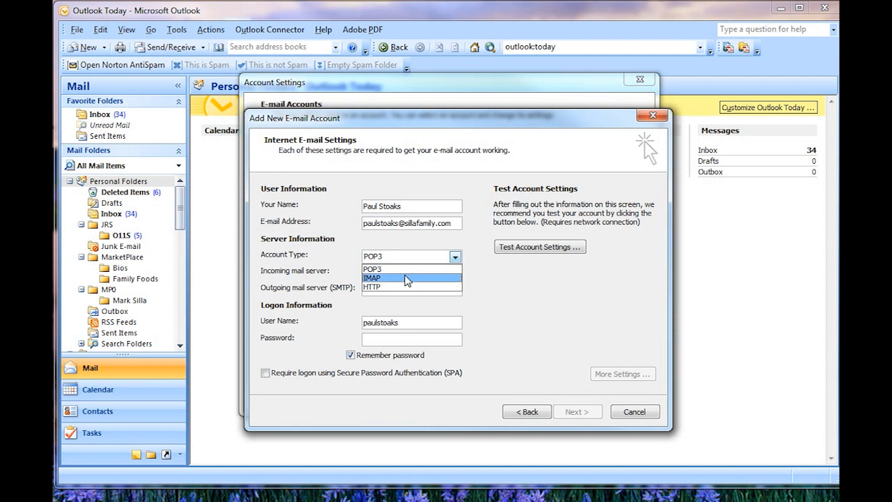
pyautogui.click(392, 277)
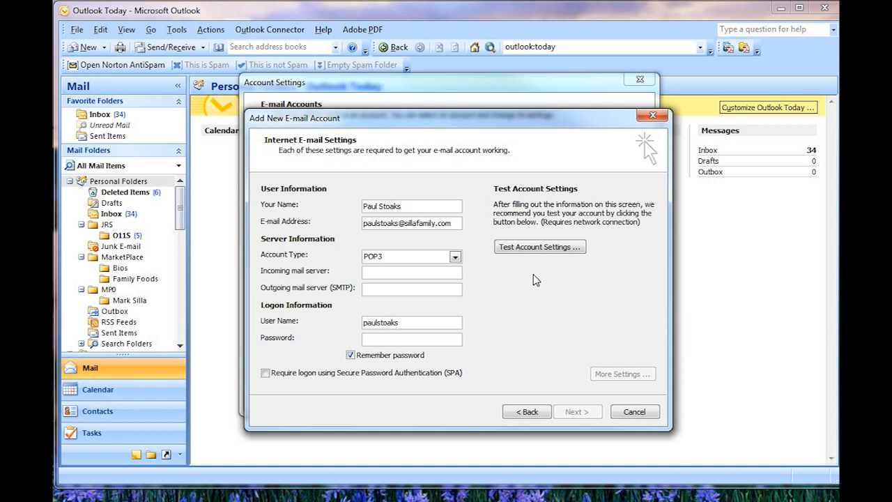
pyautogui.click(412, 271)
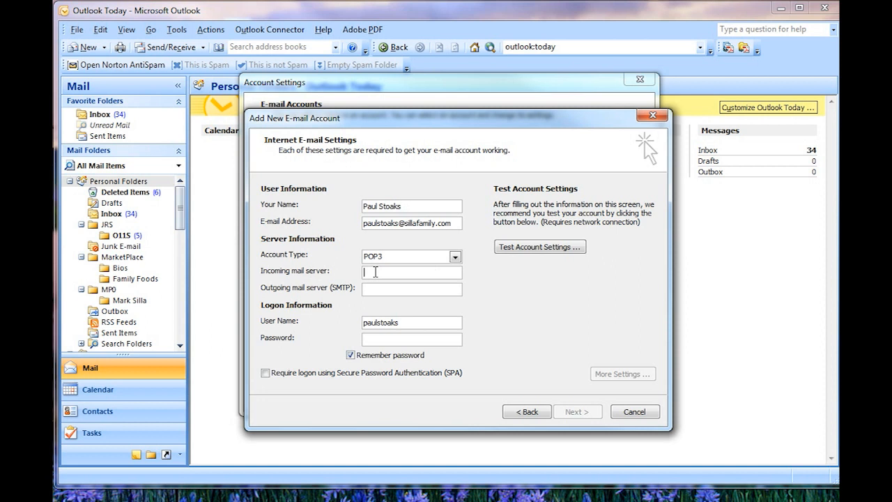
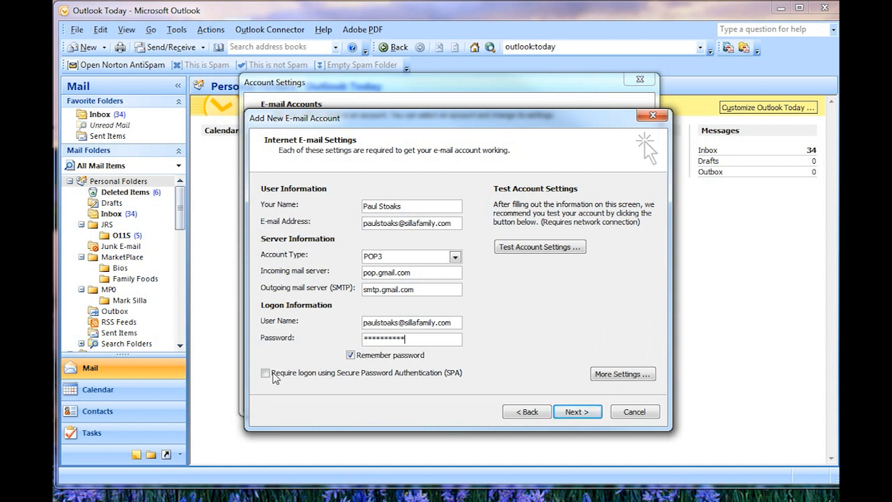
pyautogui.click(265, 373)
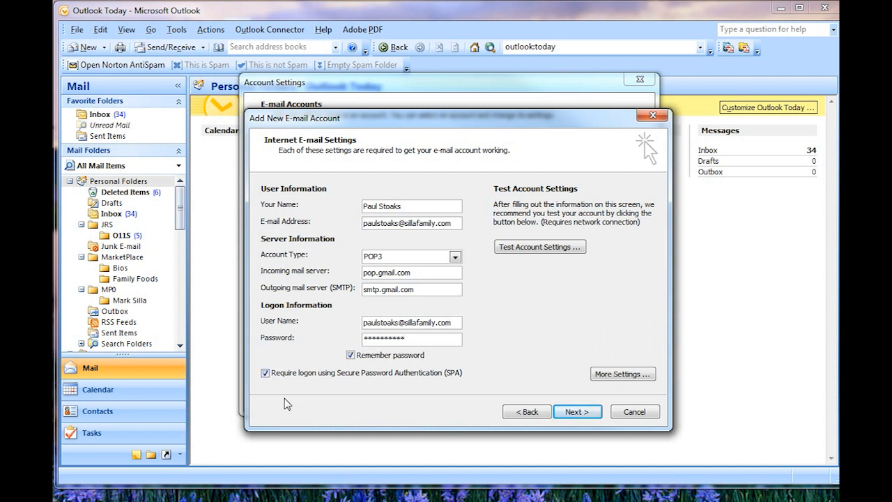
pyautogui.moveTo(563, 356)
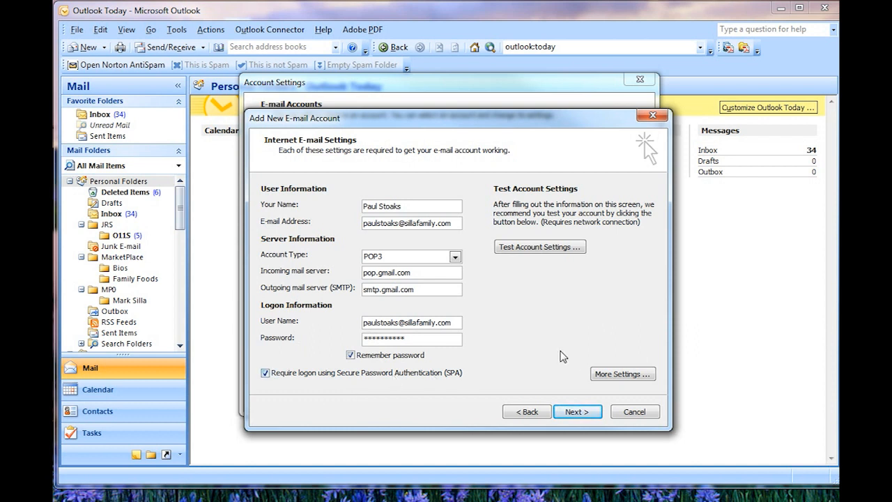
# Step: In More Settings, rename the mail account to 'Silla Family Google Account'
pyautogui.click(624, 374)
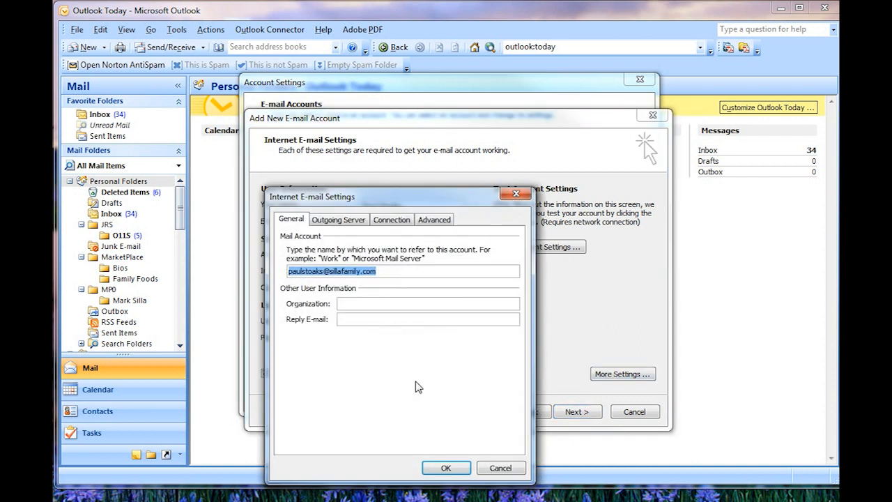
pyautogui.moveTo(358, 342)
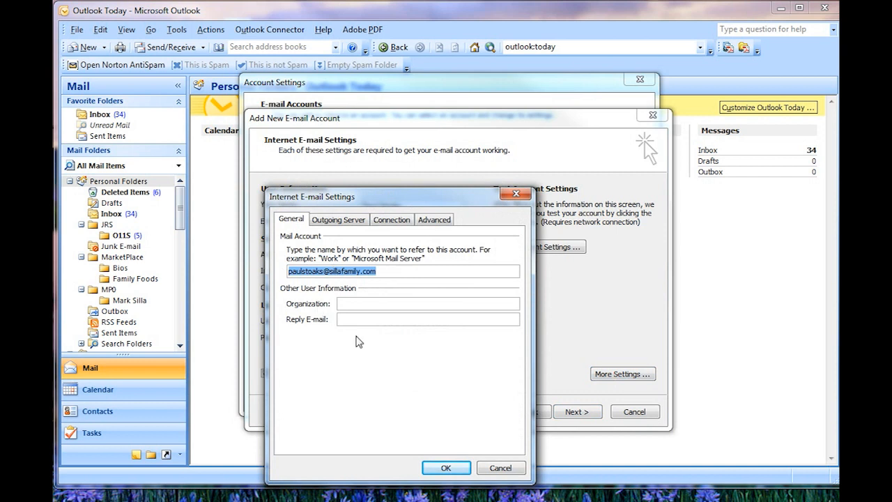
pyautogui.moveTo(373, 262)
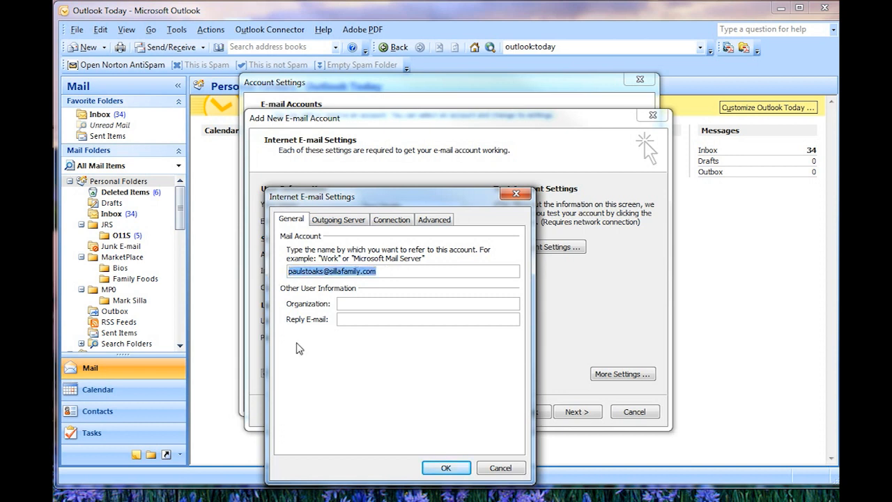
pyautogui.moveTo(307, 363)
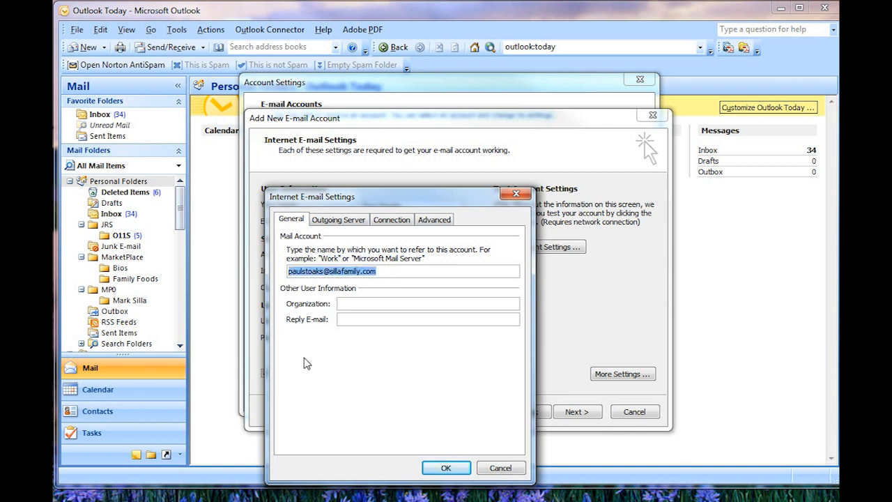
pyautogui.write('Silla Family G')
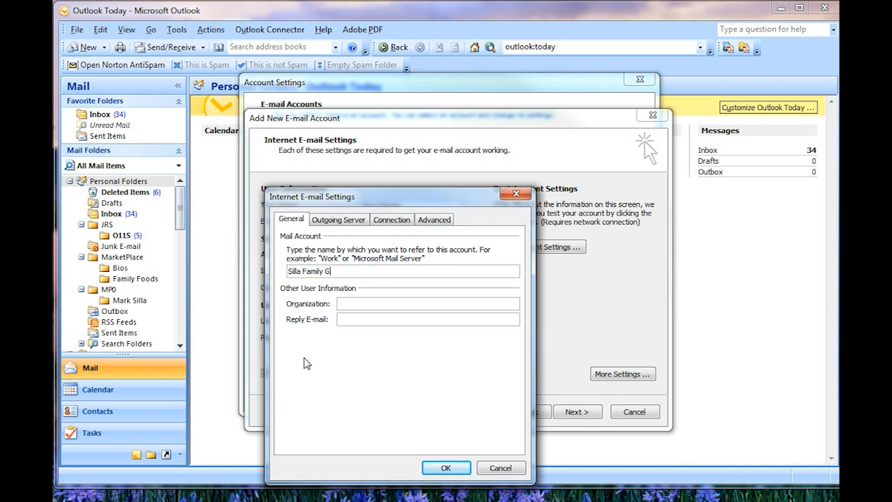
pyautogui.write('oogle Account')
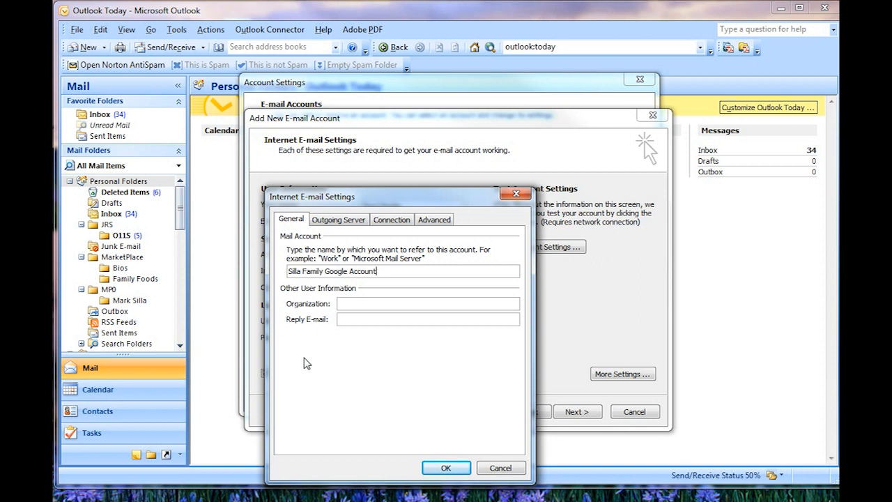
# Step: On the Outgoing Server tab, require SMTP authentication using the incoming server's settings
pyautogui.click(339, 219)
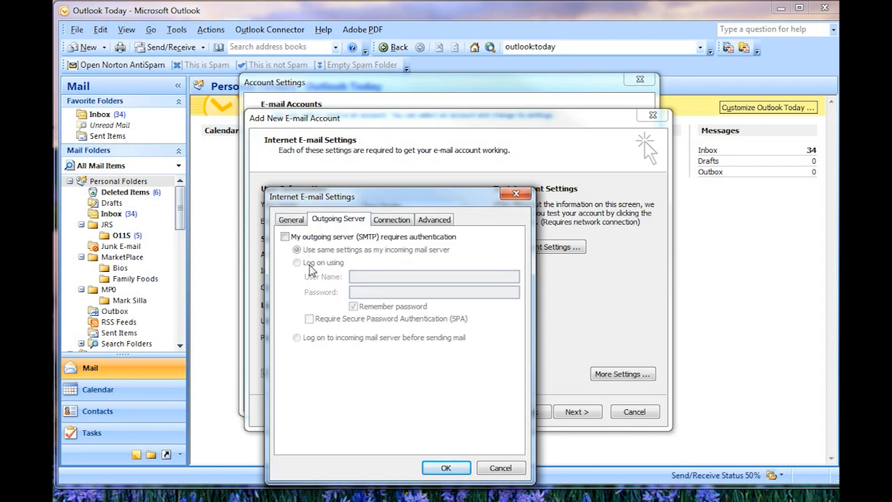
pyautogui.click(286, 236)
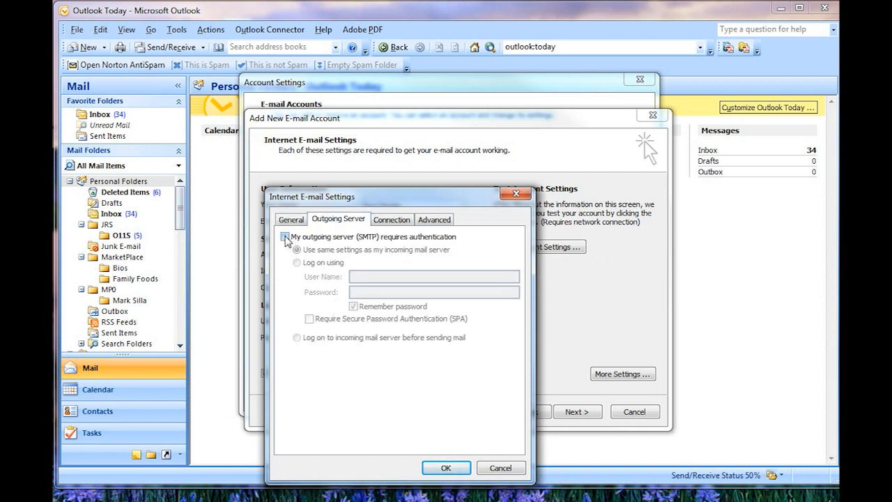
pyautogui.click(286, 236)
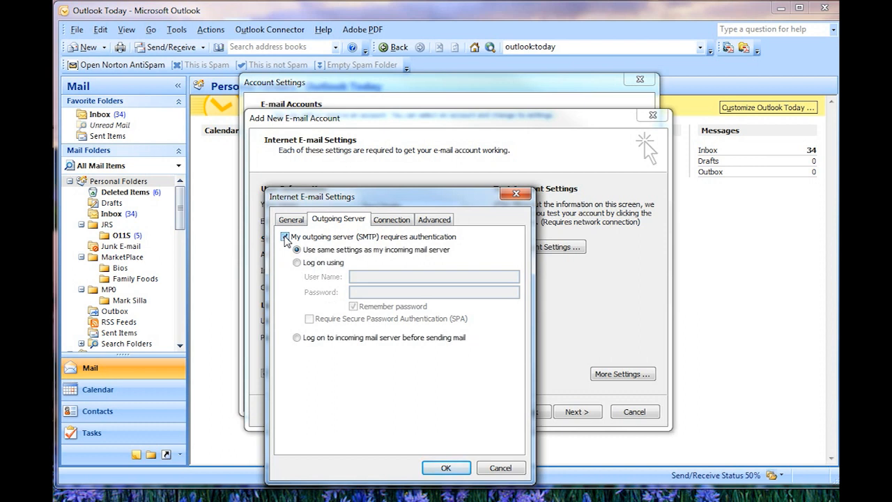
pyautogui.click(285, 236)
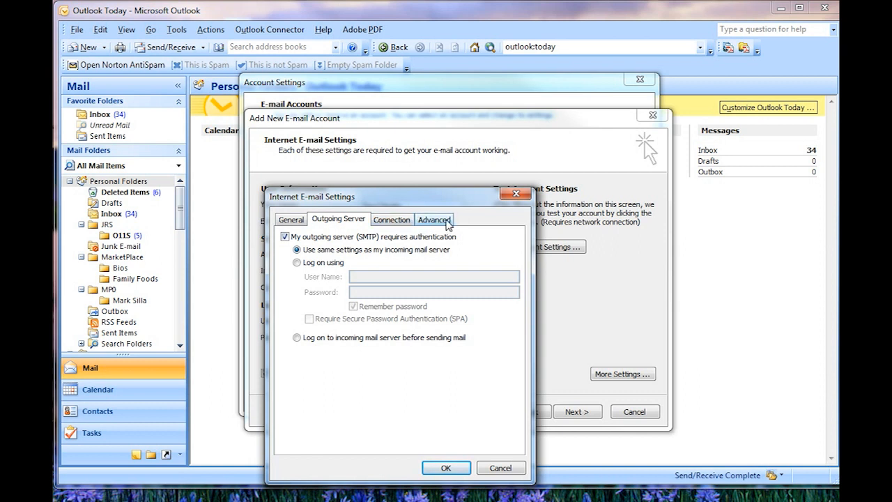
# Step: Set incoming POP3 port 995 requiring SSL, and outgoing SMTP port 465 with SSL encryption
pyautogui.click(434, 219)
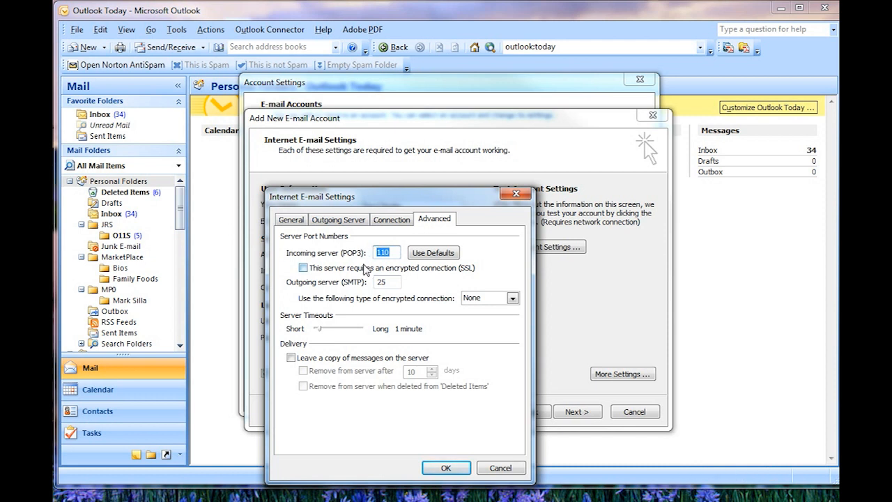
pyautogui.write('995')
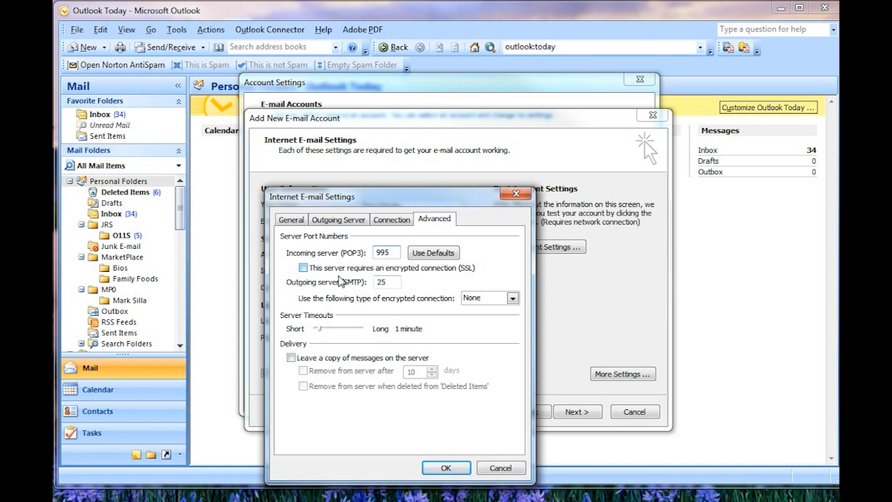
pyautogui.click(304, 268)
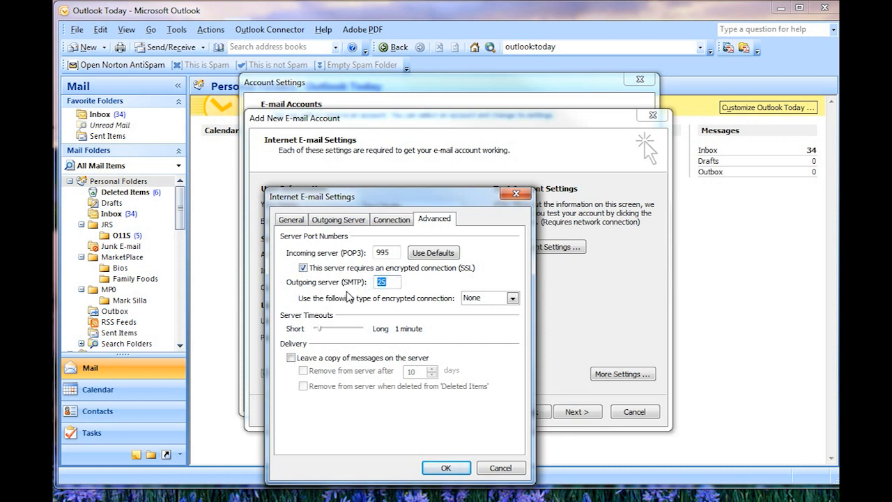
pyautogui.write('465')
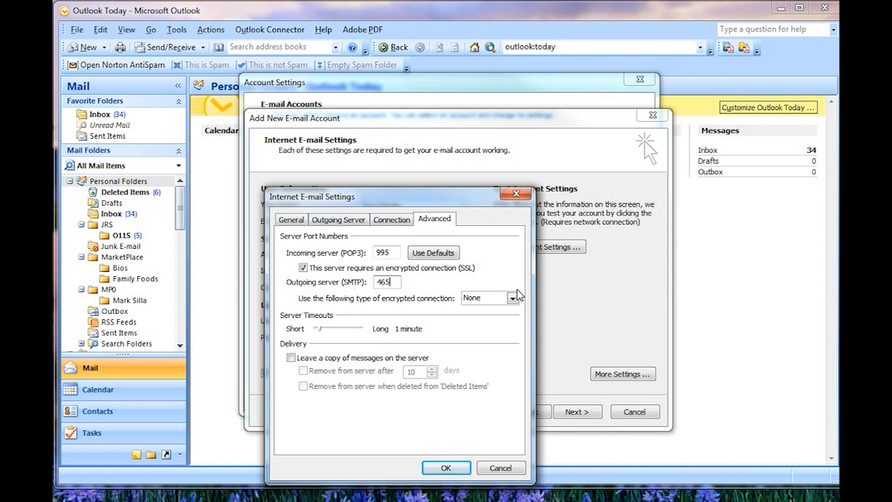
pyautogui.click(512, 298)
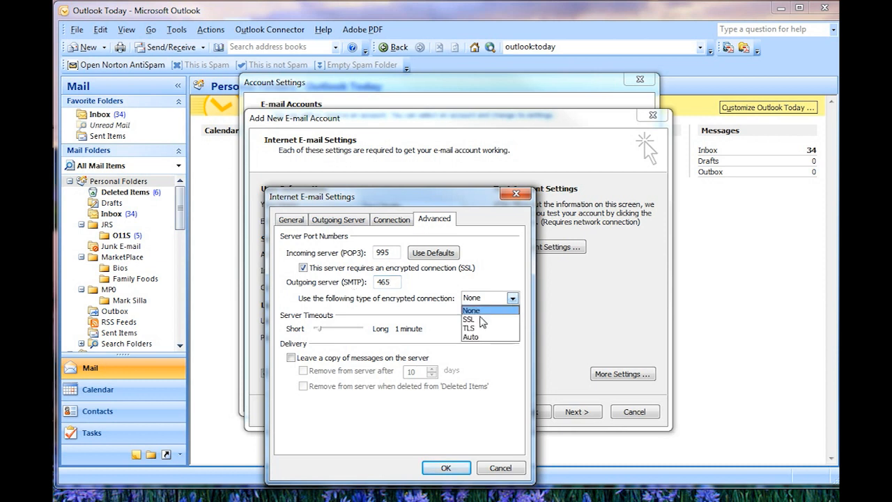
pyautogui.click(468, 319)
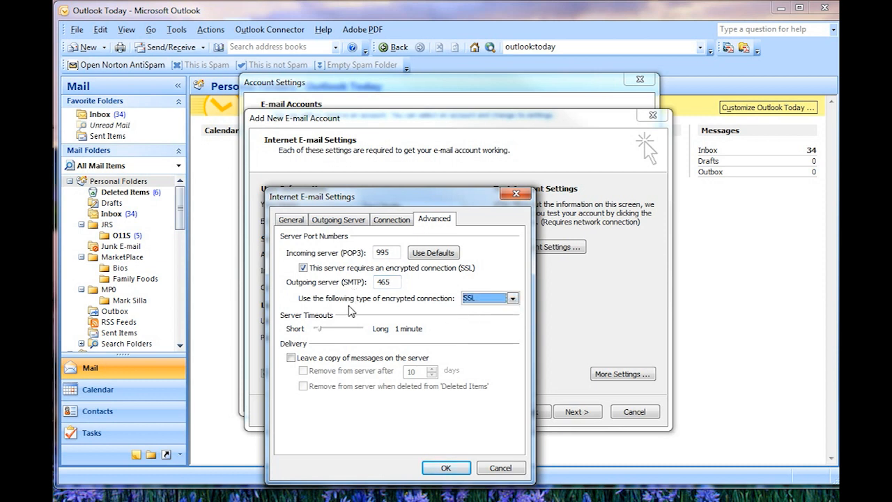
pyautogui.moveTo(416, 306)
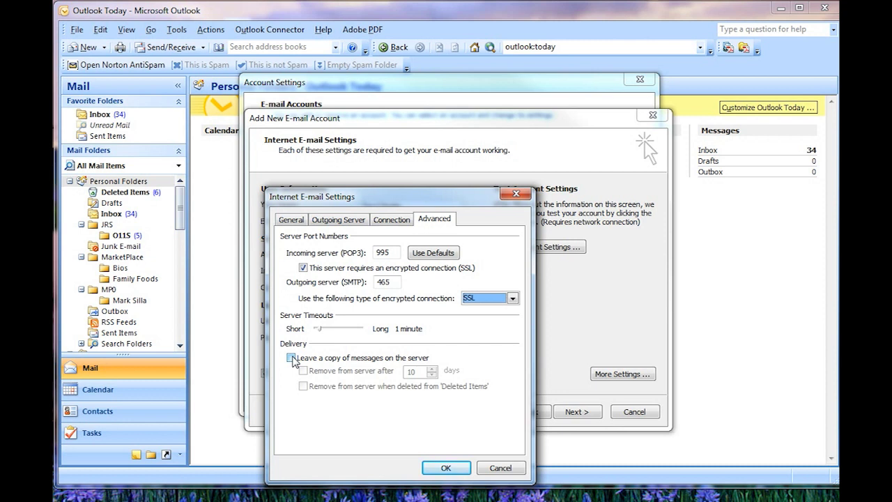
# Step: Enable 'Leave a copy of messages on the server' under Delivery
pyautogui.click(291, 358)
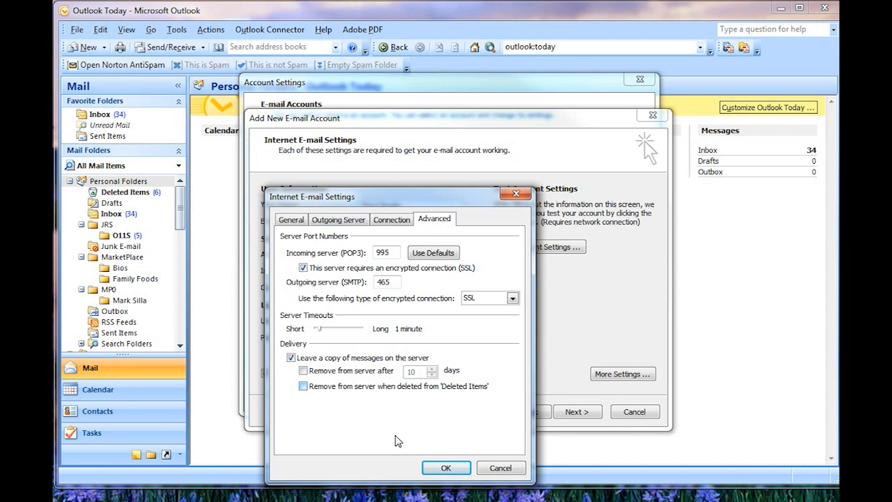
# Step: Save the advanced settings, run Test Account Settings, and close the successful results
pyautogui.click(446, 467)
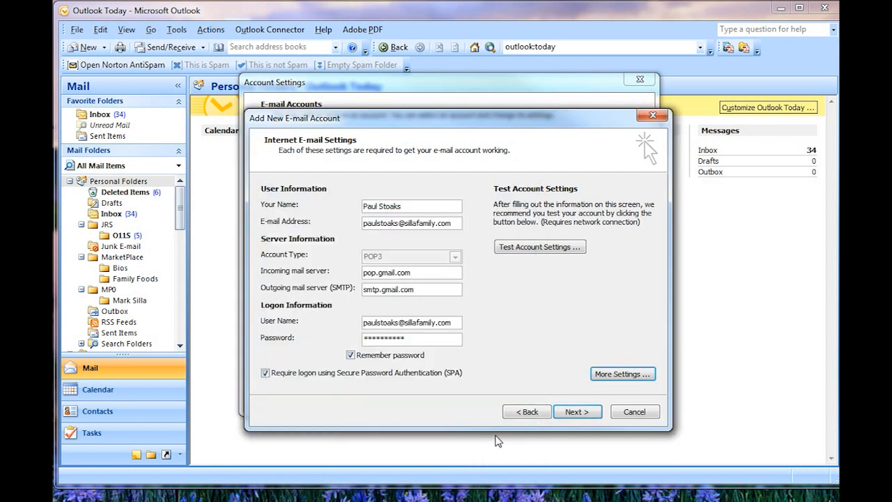
pyautogui.moveTo(568, 321)
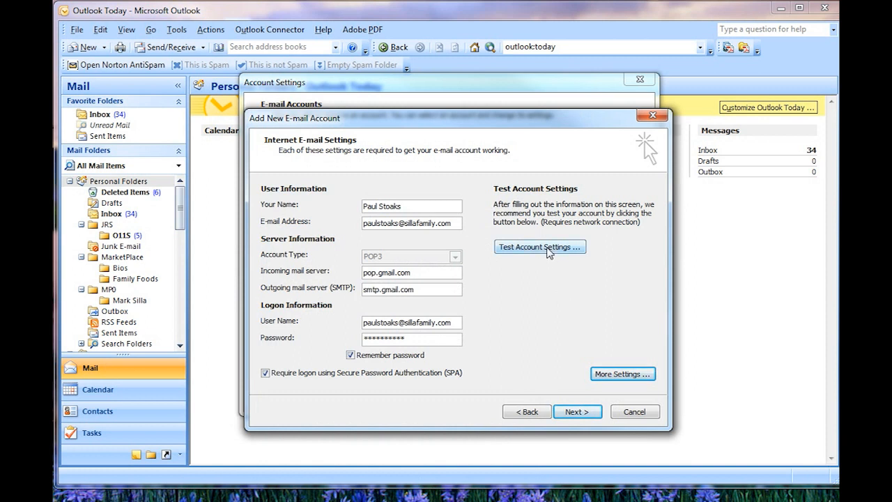
pyautogui.click(539, 247)
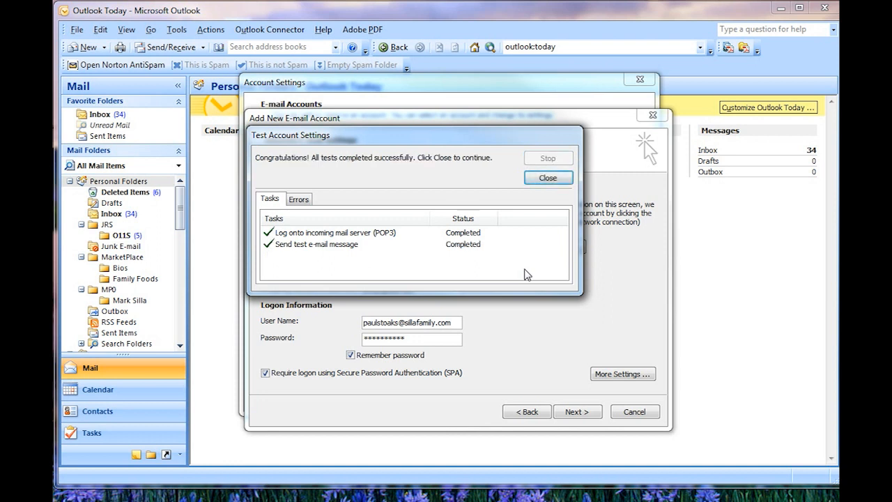
pyautogui.click(548, 177)
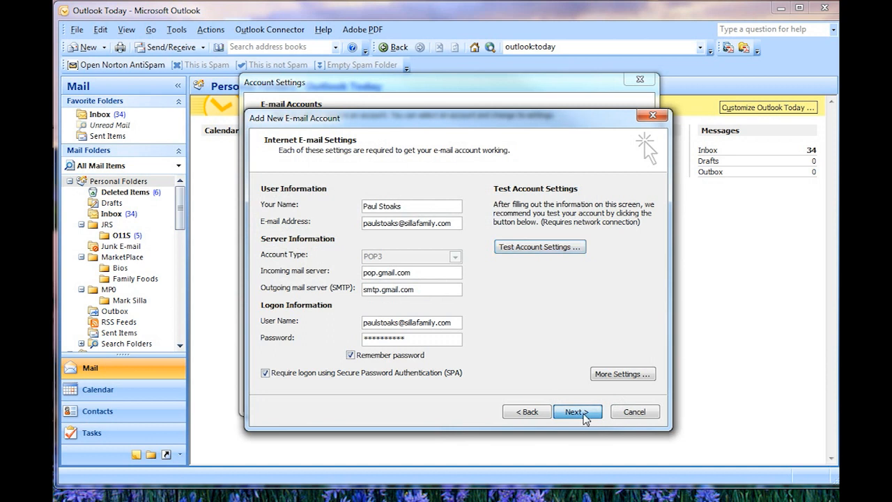
# Step: Finish the Add New E-mail Account wizard, returning to the Account Settings list
pyautogui.click(578, 411)
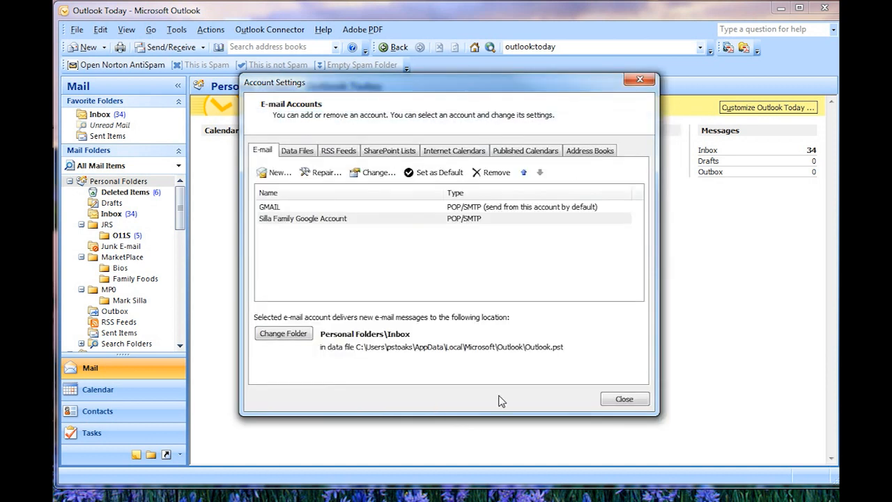
pyautogui.moveTo(534, 383)
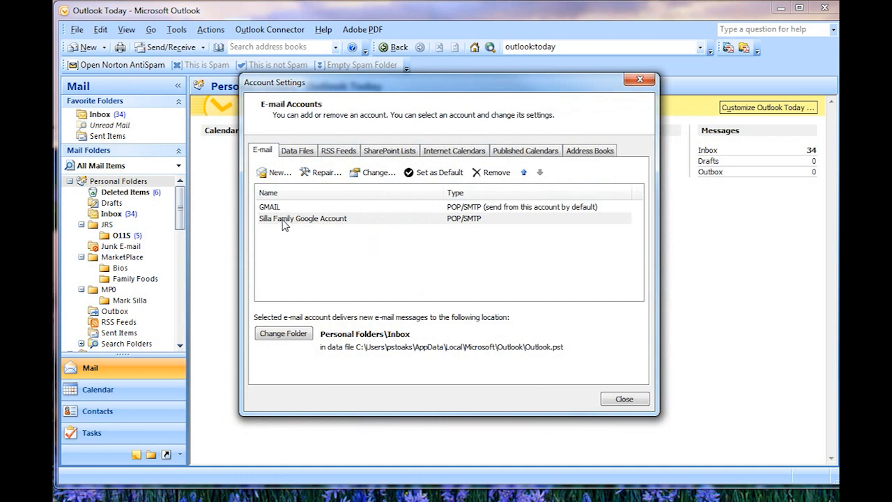
pyautogui.moveTo(311, 221)
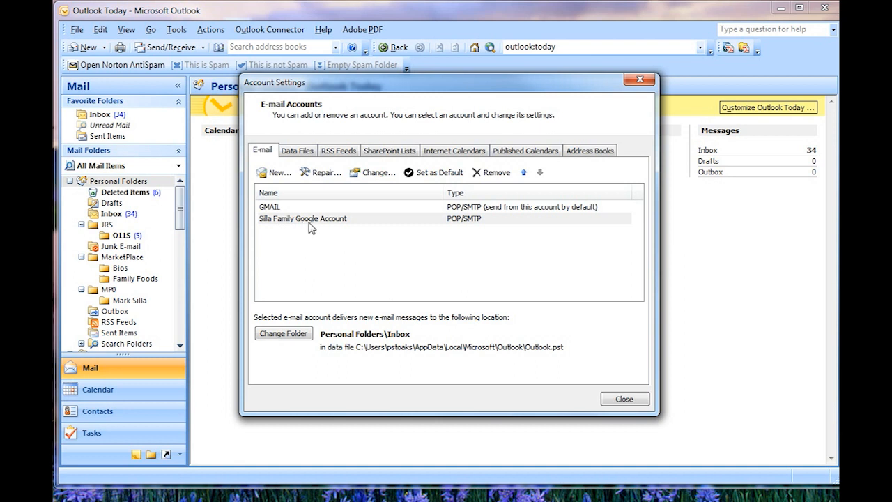
pyautogui.moveTo(501, 262)
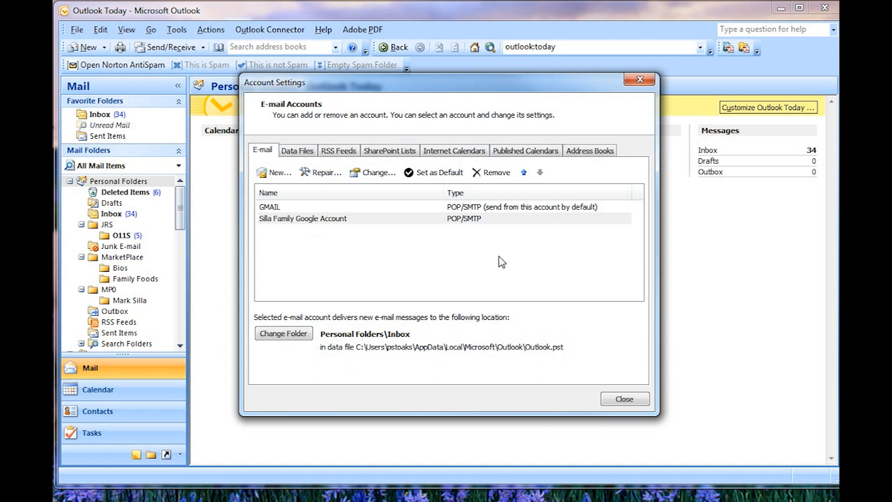
# Step: Close the account list and start a blank new mail message
pyautogui.click(625, 398)
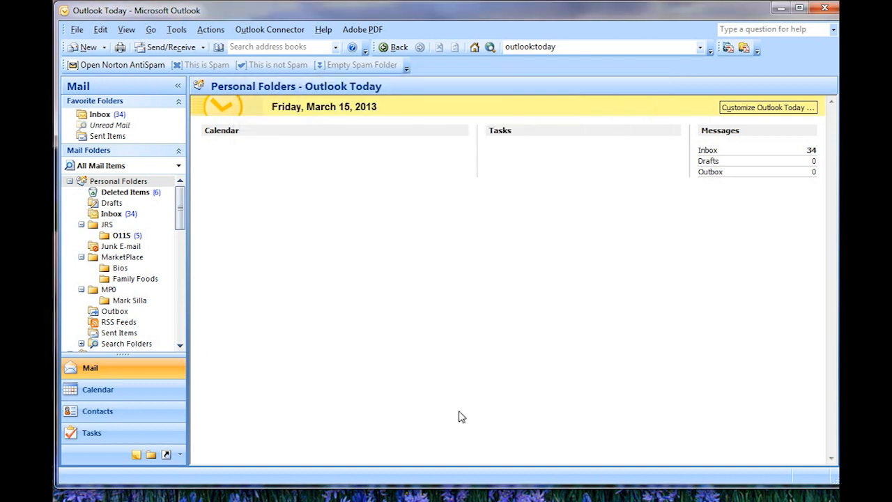
pyautogui.moveTo(227, 12)
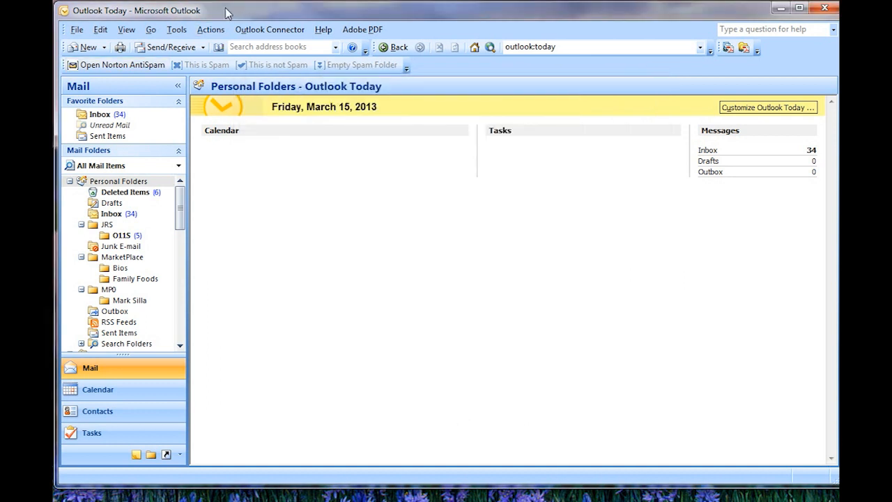
pyautogui.moveTo(82, 46)
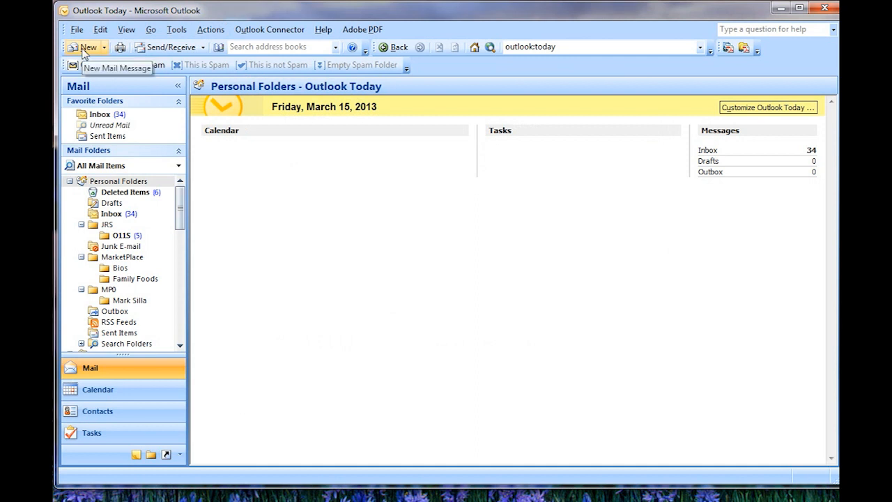
pyautogui.click(86, 46)
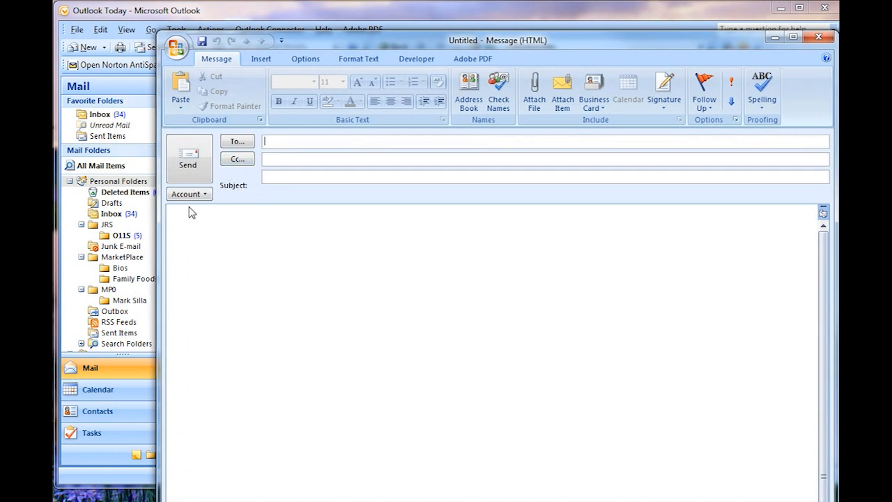
# Step: Set the message's sending account to Silla Family Google Account, then back to GMAIL
pyautogui.click(189, 194)
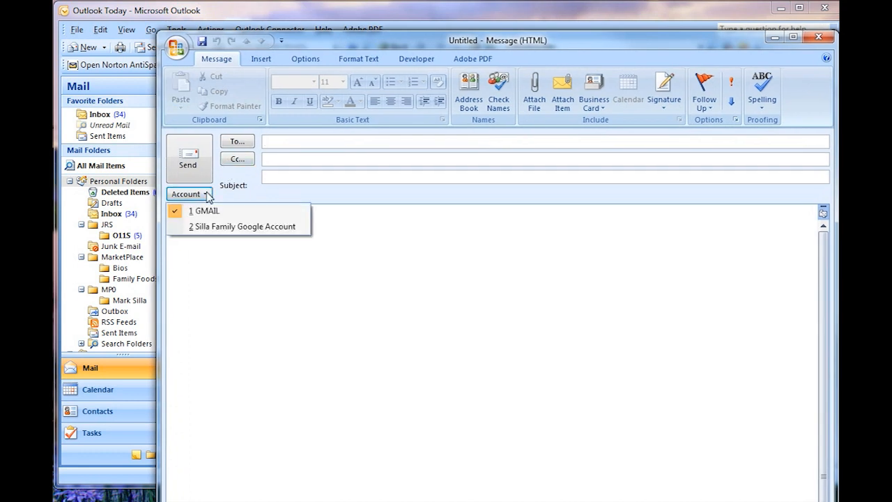
pyautogui.click(245, 226)
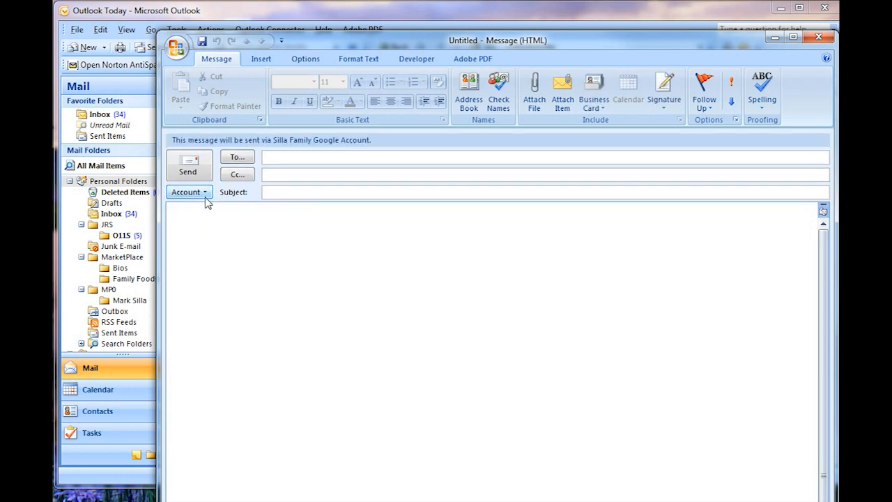
pyautogui.click(188, 192)
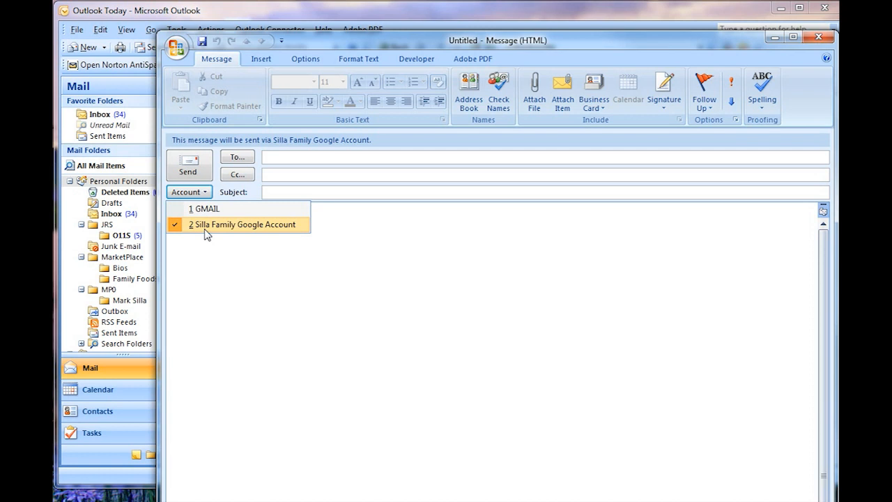
pyautogui.moveTo(204, 213)
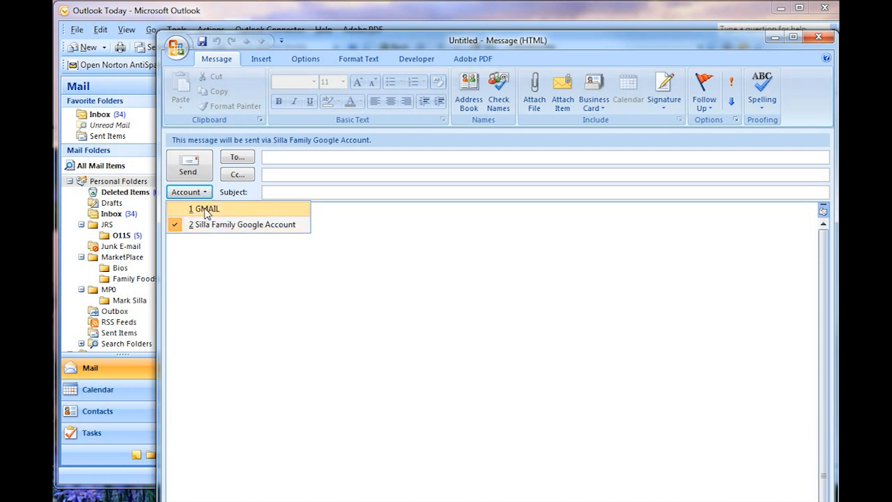
pyautogui.click(203, 208)
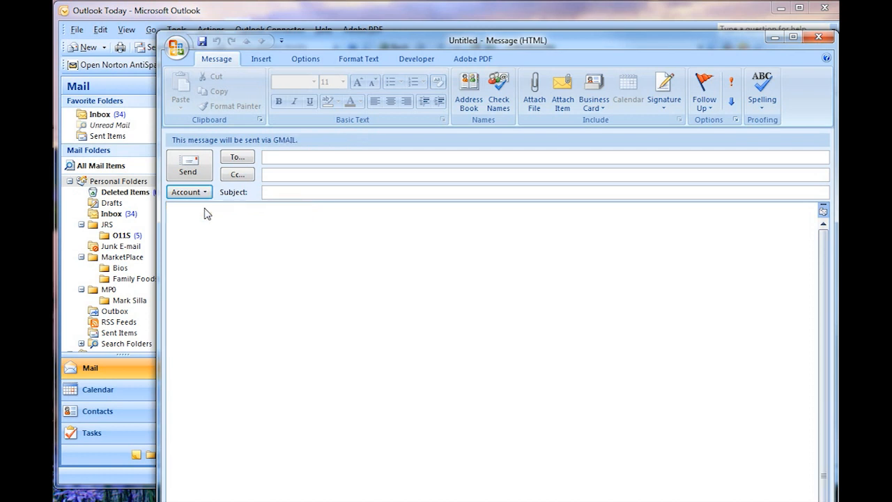